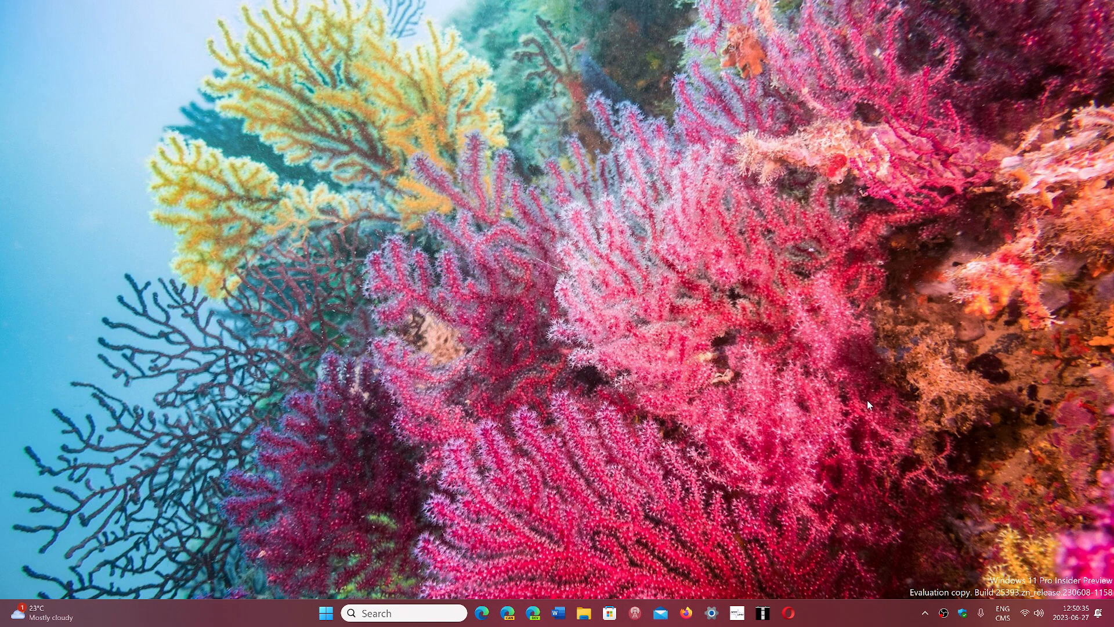
{"action": "mouse_move", "coordinate": [824, 408]}
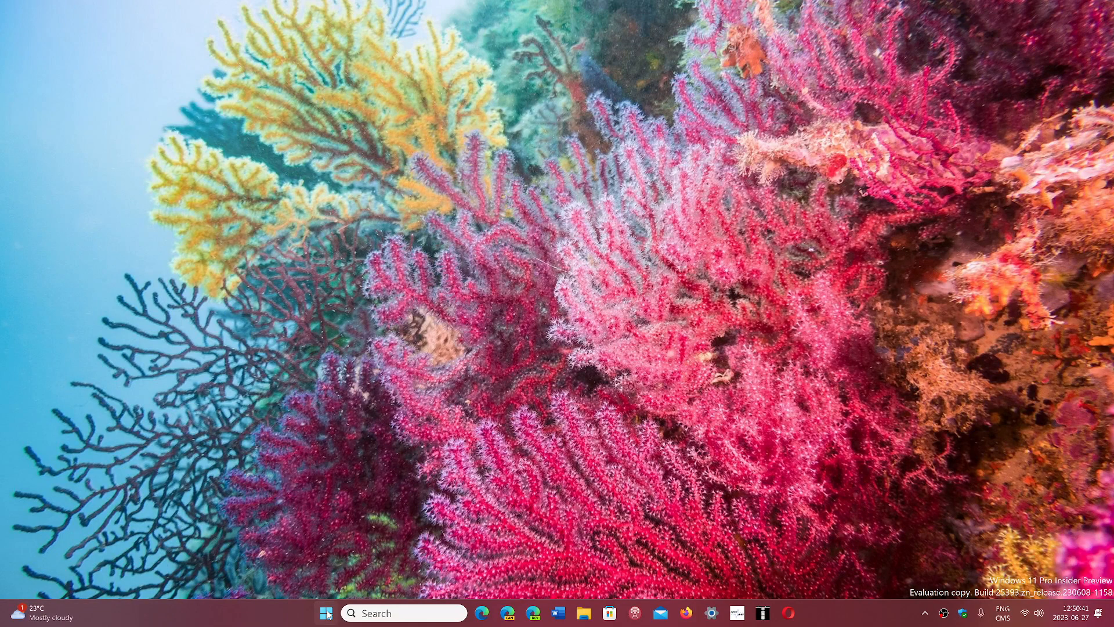
{"action": "left_click", "coordinate": [325, 613]}
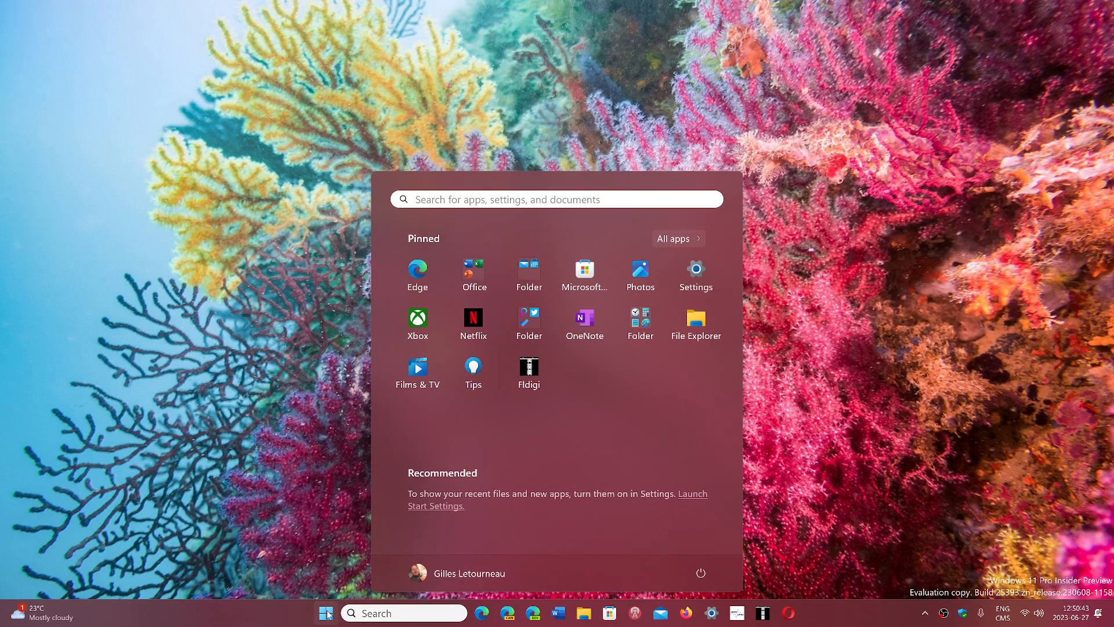
{"action": "mouse_move", "coordinate": [775, 505]}
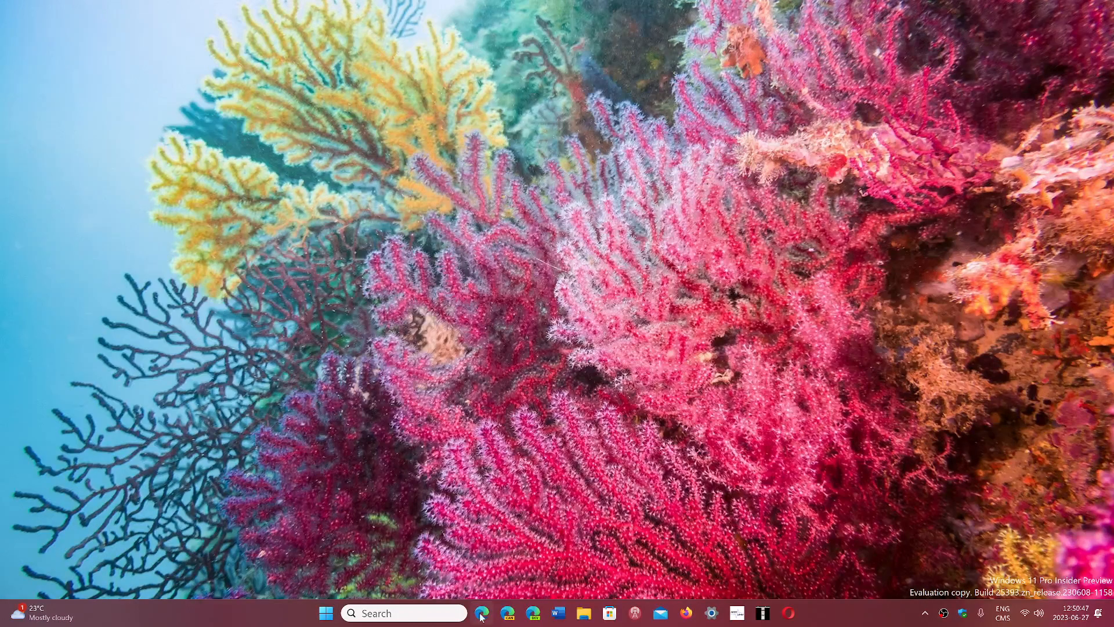
{"action": "left_click", "coordinate": [482, 612]}
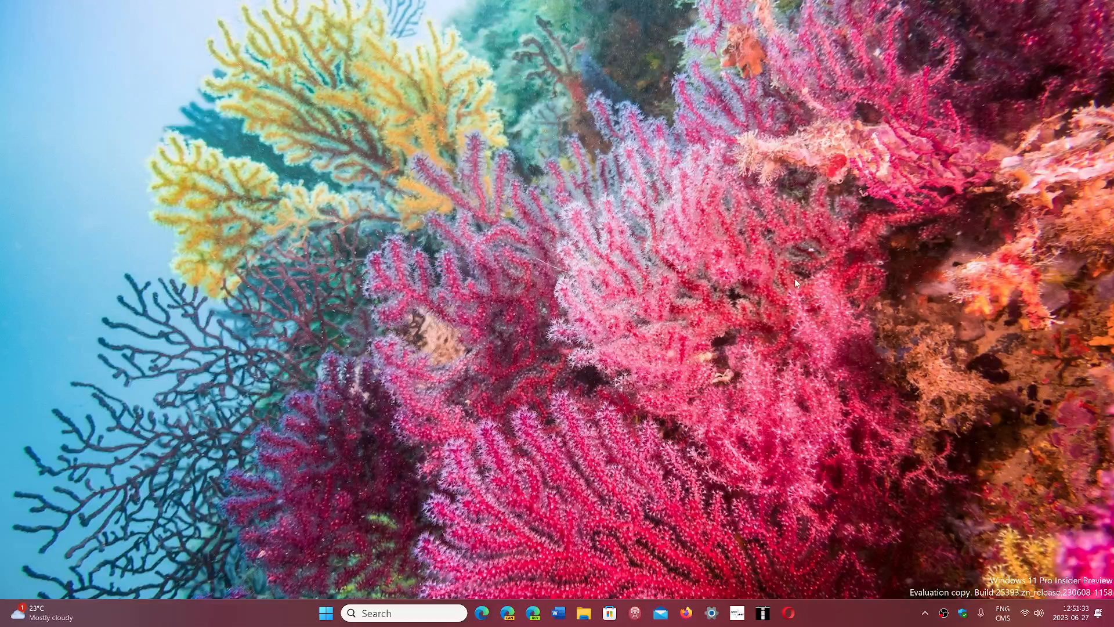
{"action": "mouse_move", "coordinate": [283, 604]}
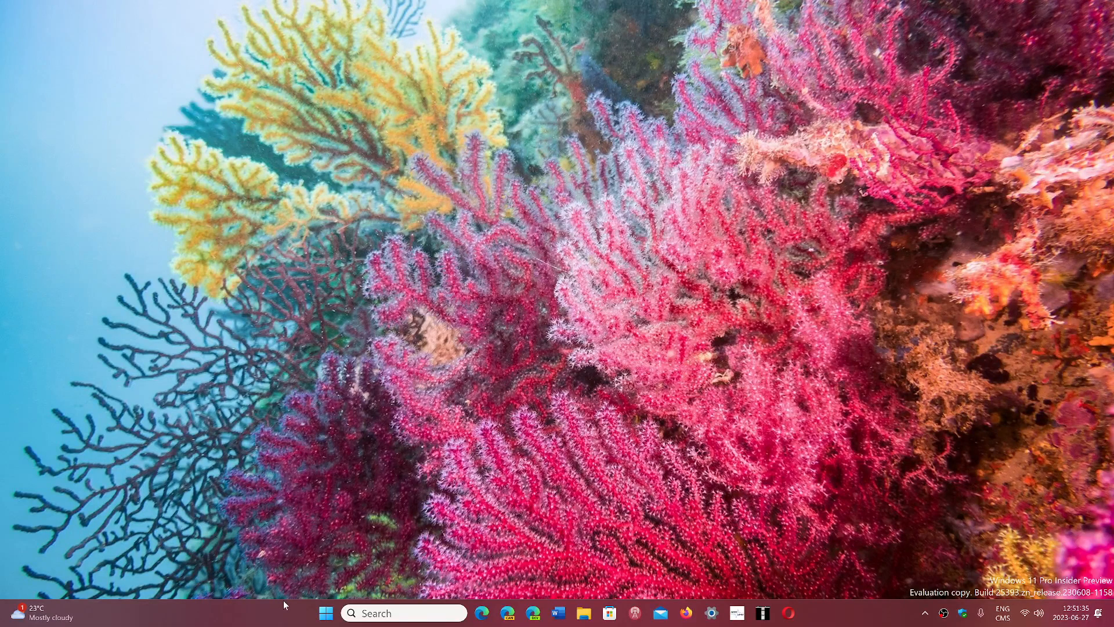
{"action": "left_click", "coordinate": [324, 612]}
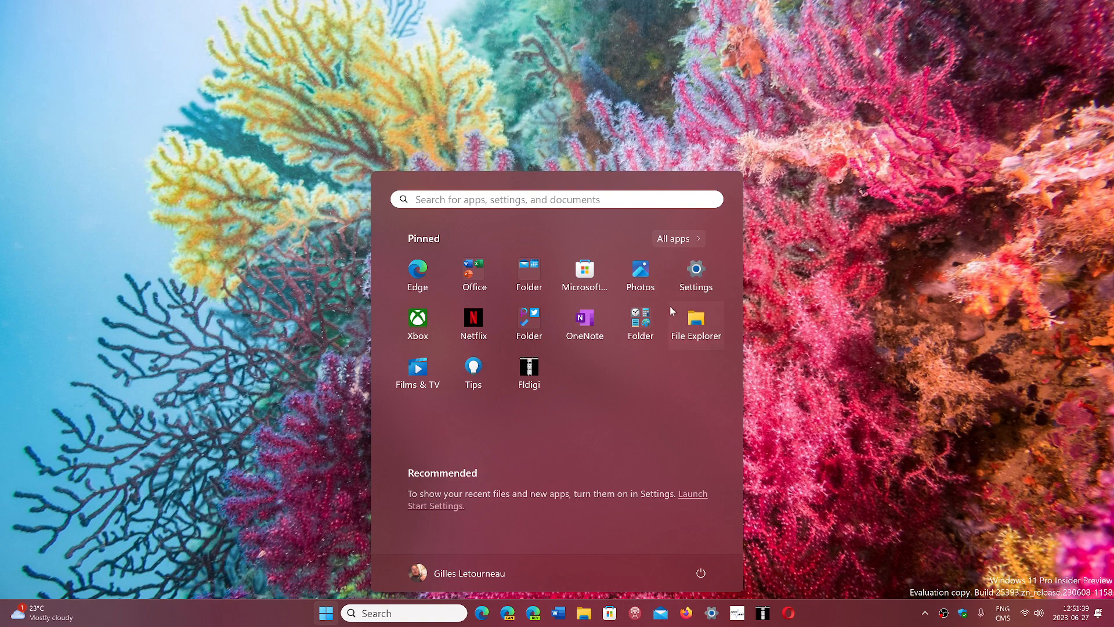
{"action": "left_click", "coordinate": [695, 321]}
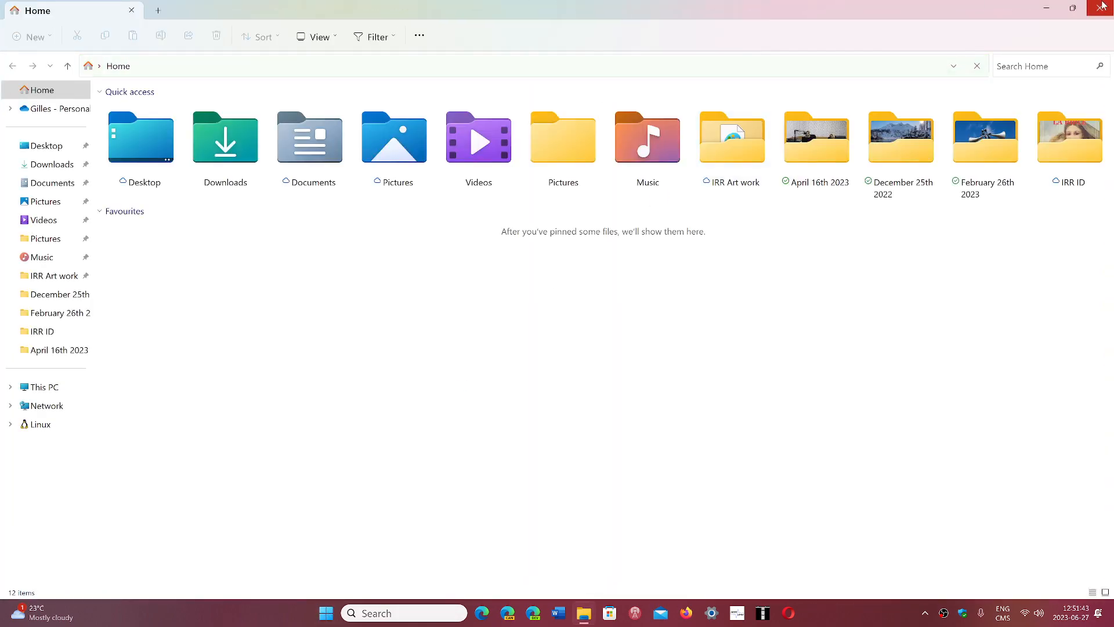
{"action": "left_click", "coordinate": [1103, 8]}
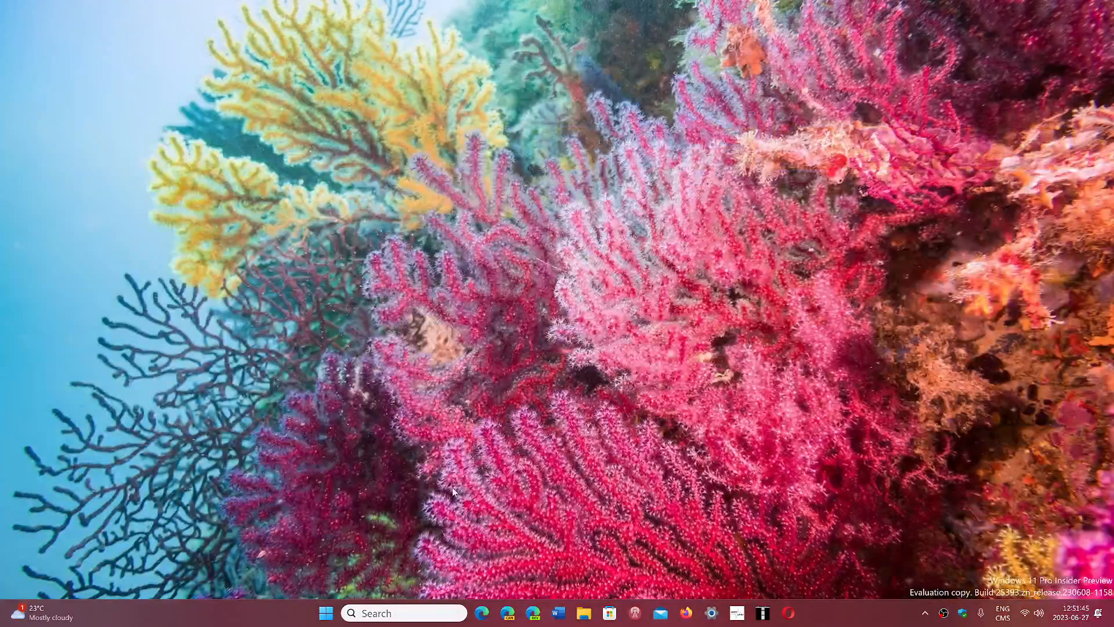
{"action": "left_click", "coordinate": [325, 612]}
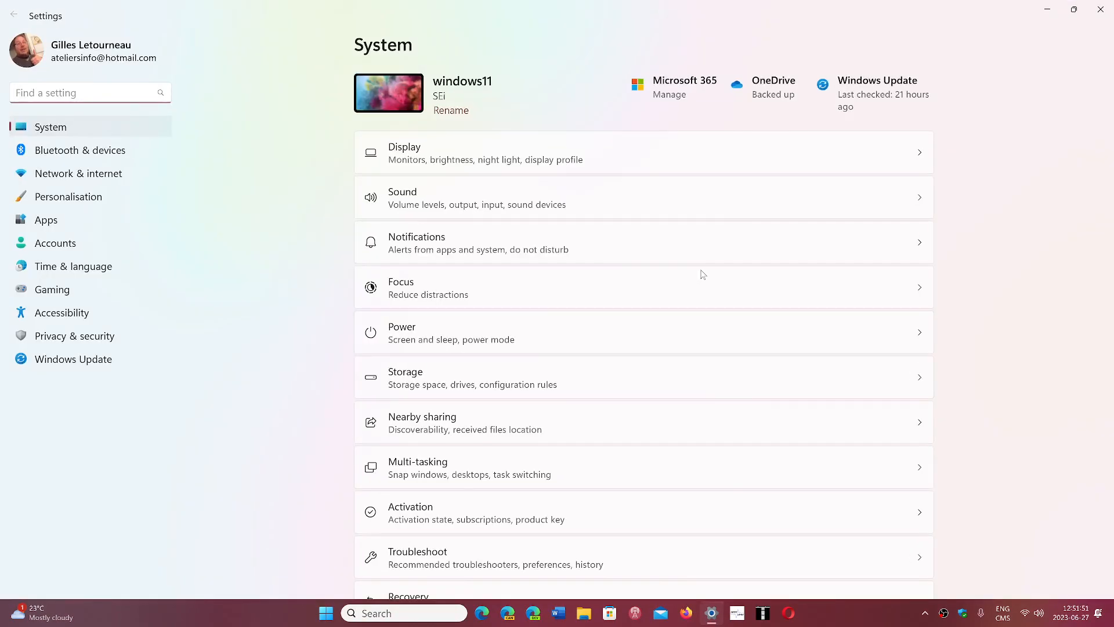
{"action": "mouse_move", "coordinate": [1046, 6]}
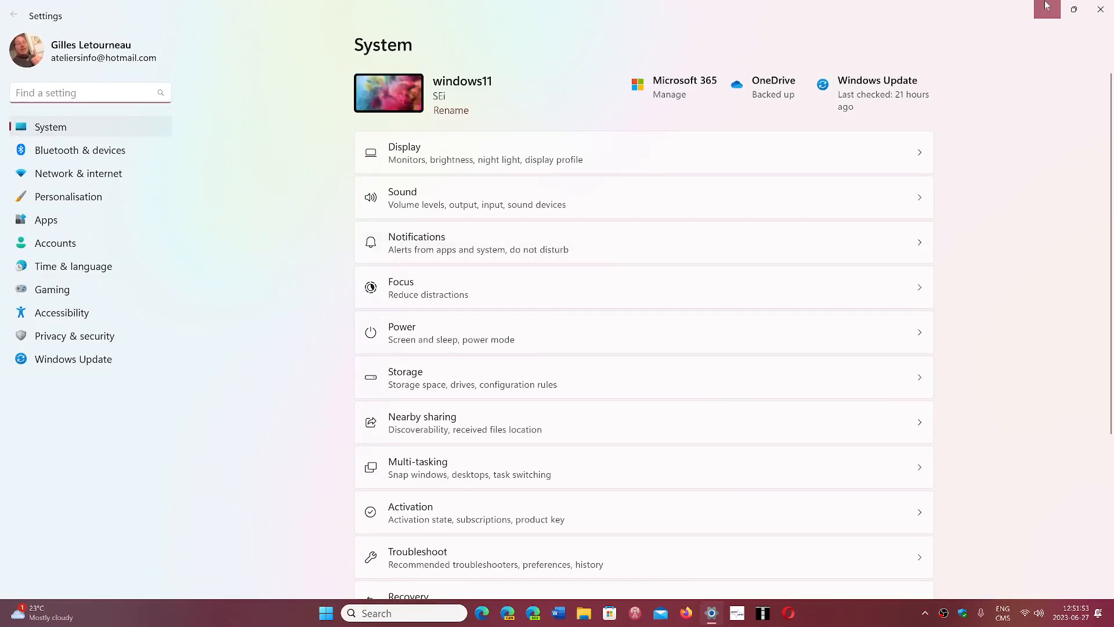
{"action": "left_click", "coordinate": [1100, 9]}
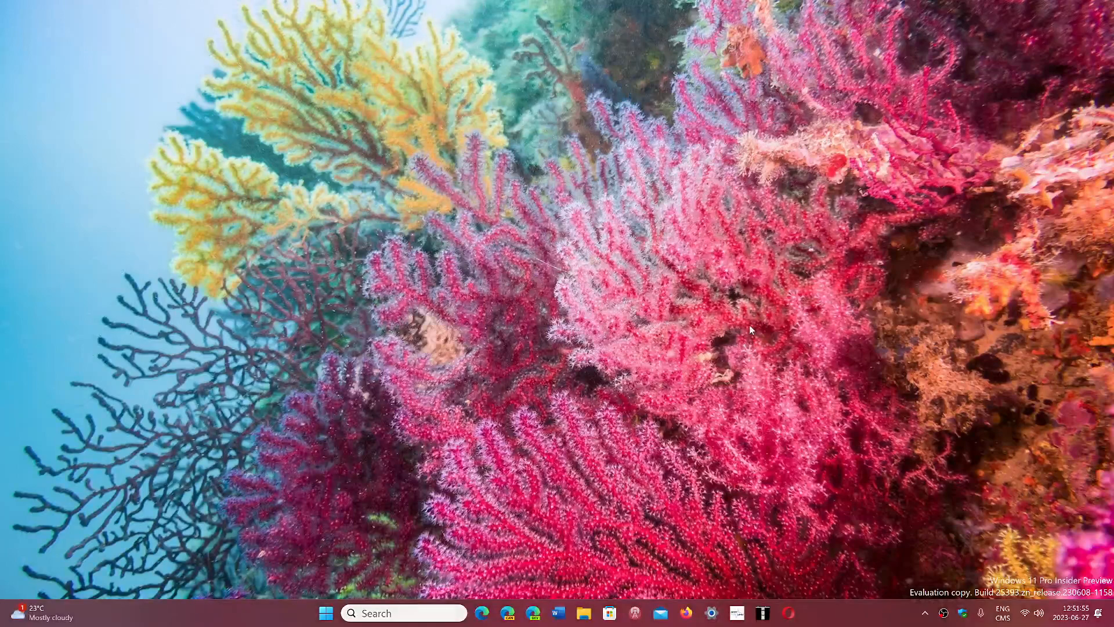